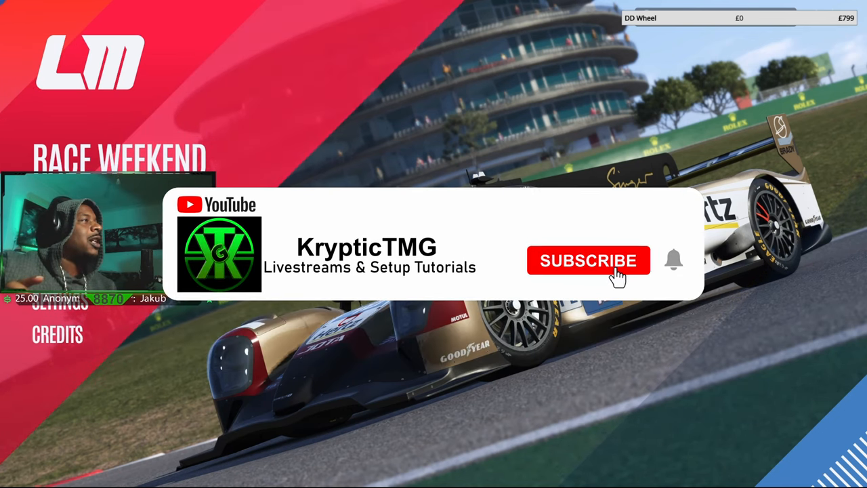
# - Leave the Le Mans Ultimate main menu so File Explorer shows This PC
pyautogui.click(587, 260)
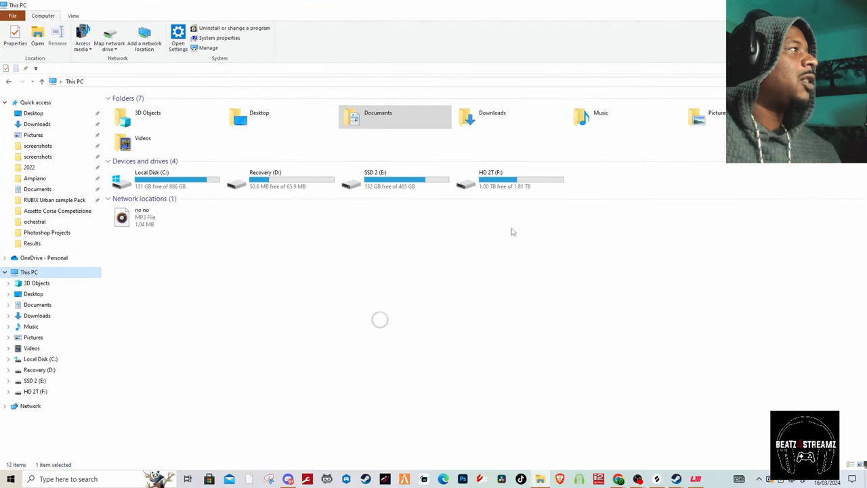
# - Go from SSD 2 (E:) through SteamLibrary, steamapps, common, Le Mans Ultimate, UserData, Log to Results
pyautogui.doubleClick(375, 172)
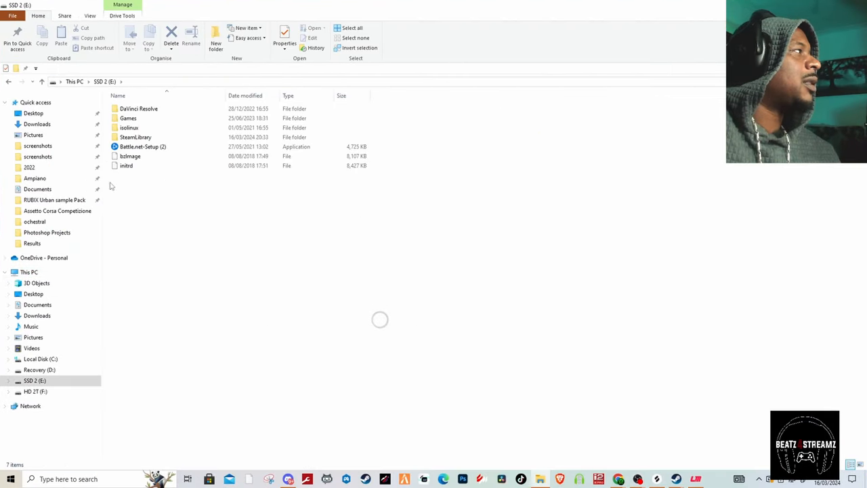
pyautogui.doubleClick(136, 136)
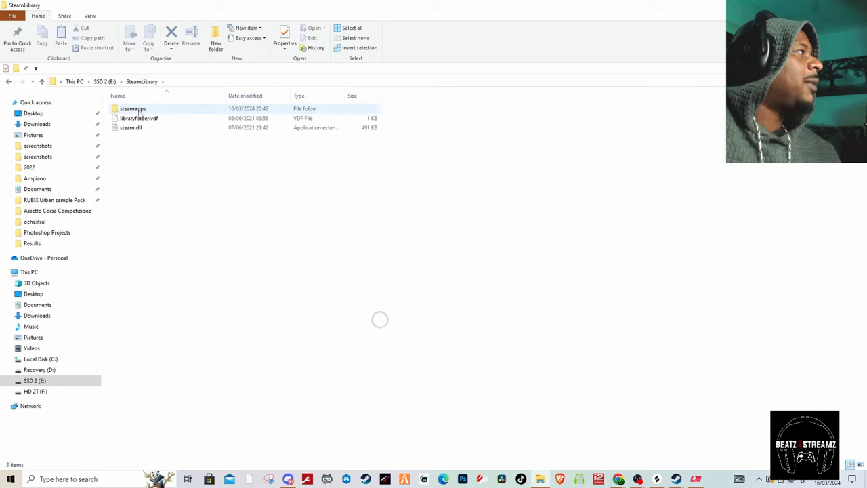
pyautogui.doubleClick(133, 108)
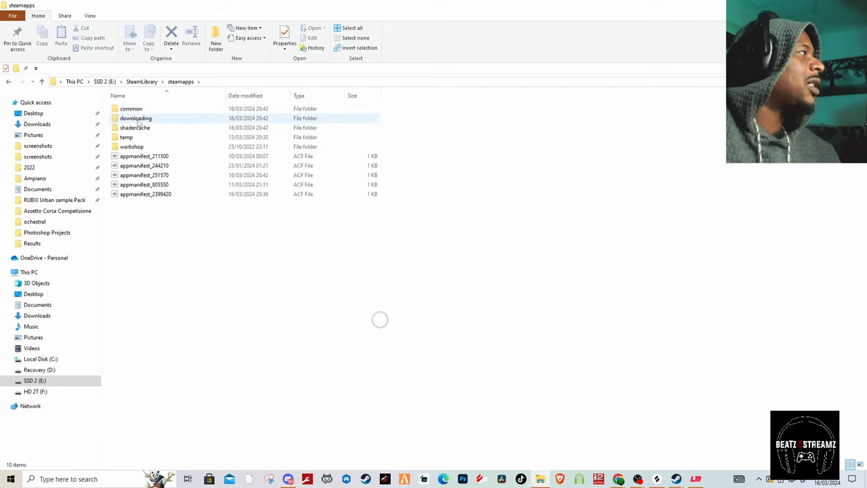
pyautogui.doubleClick(131, 108)
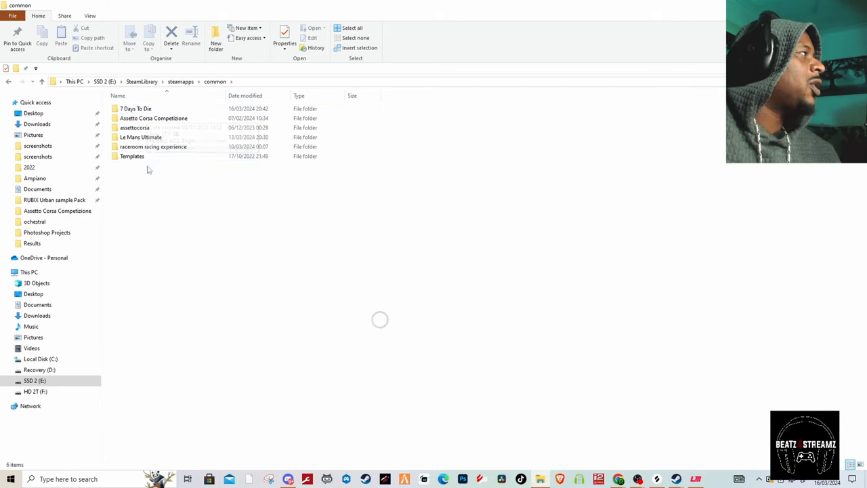
pyautogui.doubleClick(140, 137)
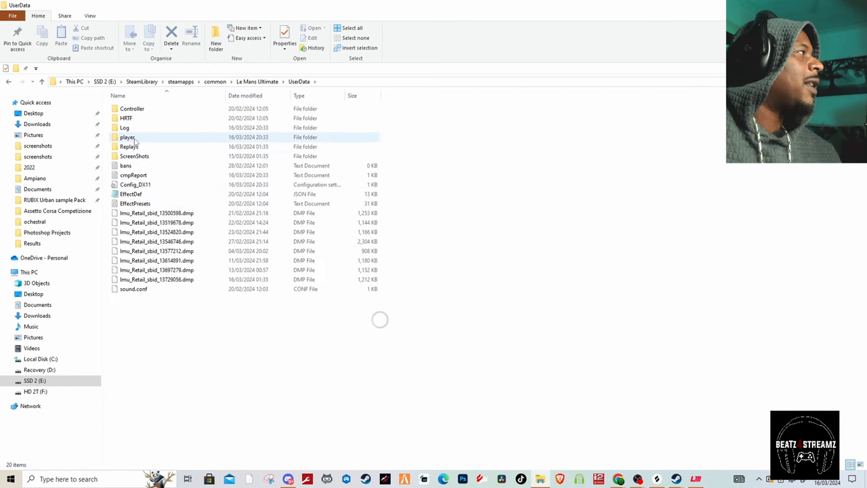
pyautogui.doubleClick(128, 137)
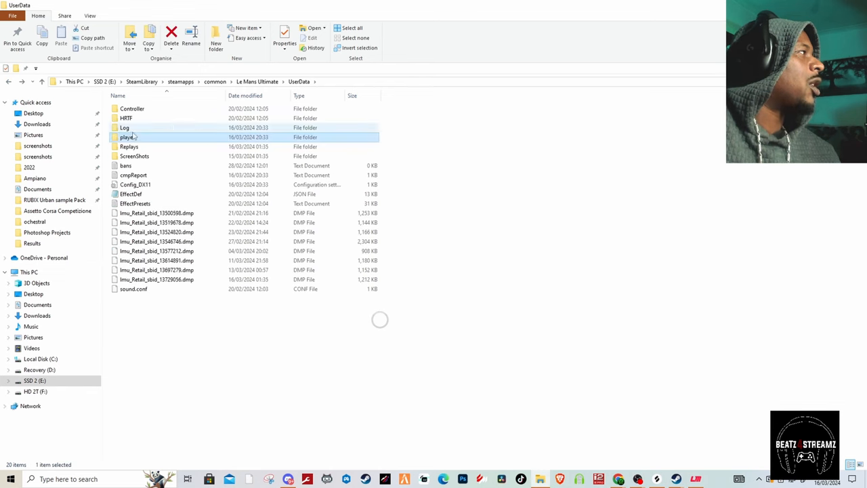
pyautogui.doubleClick(124, 127)
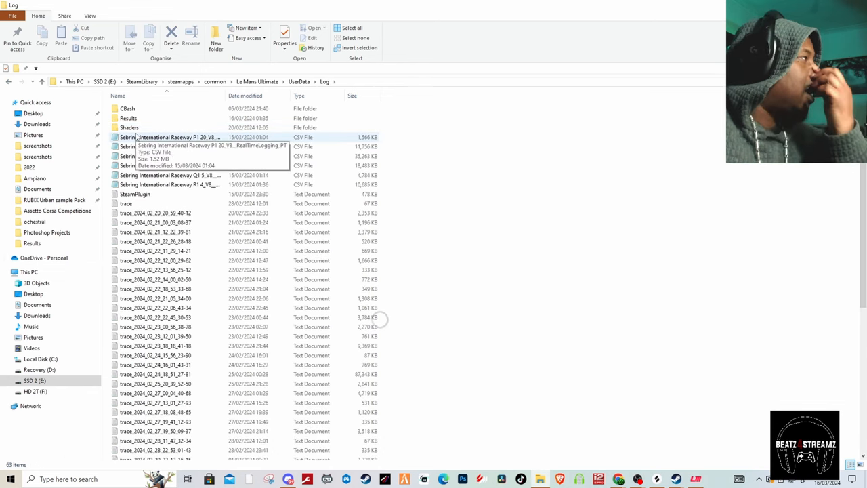
pyautogui.doubleClick(128, 118)
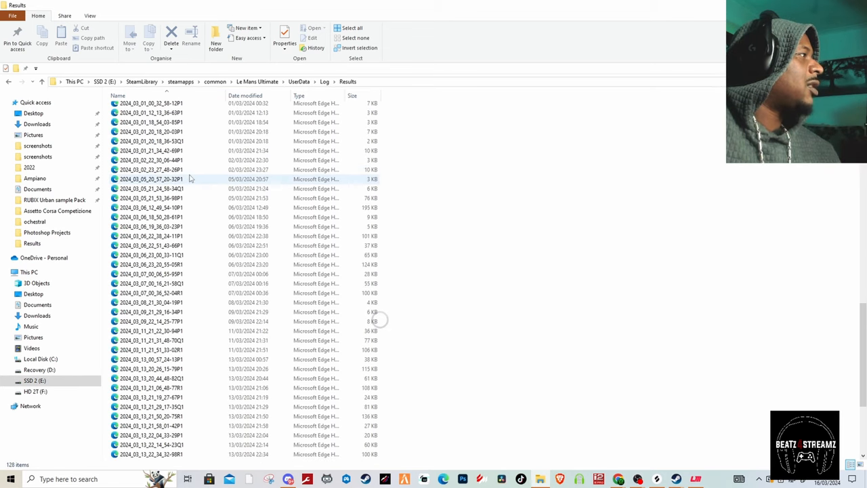
# - Find 2024_03_15_23_30_01-02P1 in the Results list and open it in Edge
pyautogui.scroll(-3)
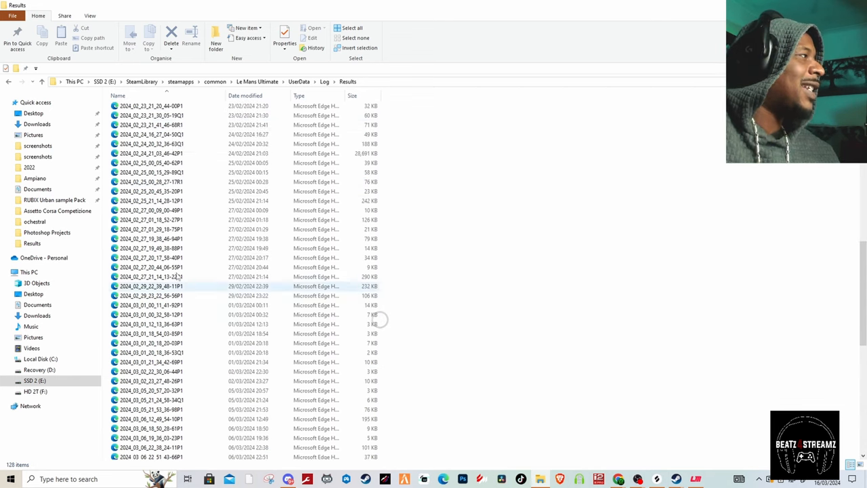
pyautogui.scroll(-3)
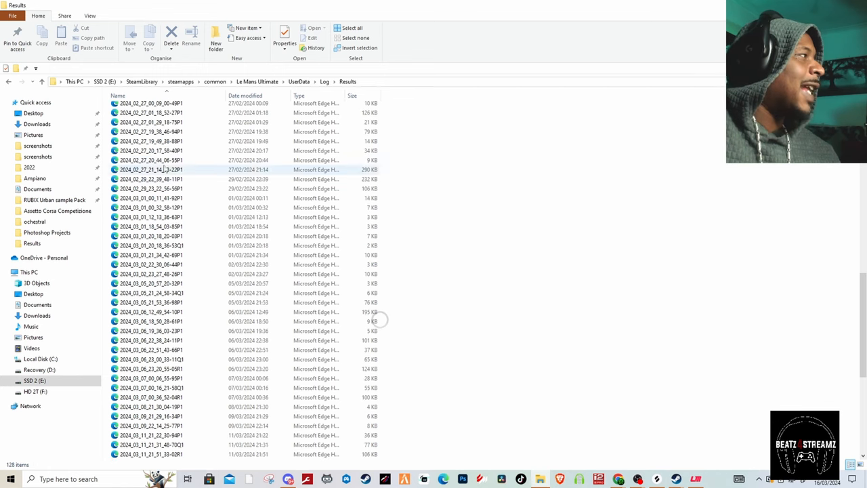
pyautogui.scroll(-3)
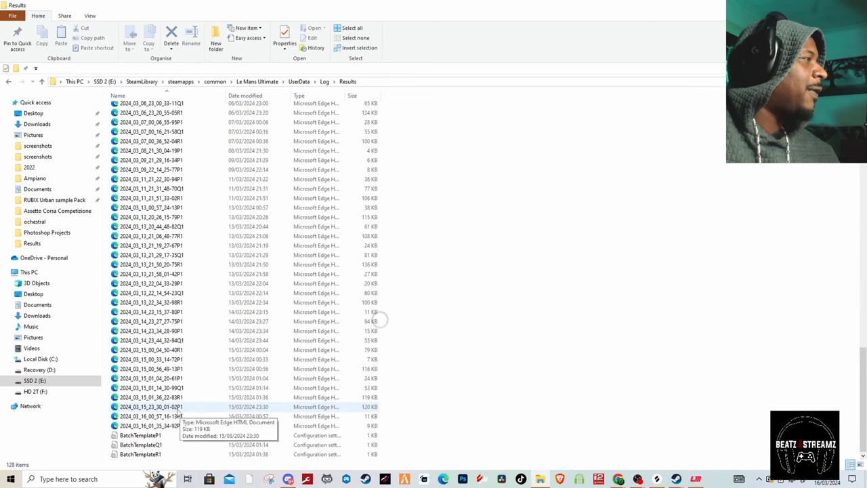
pyautogui.click(150, 406)
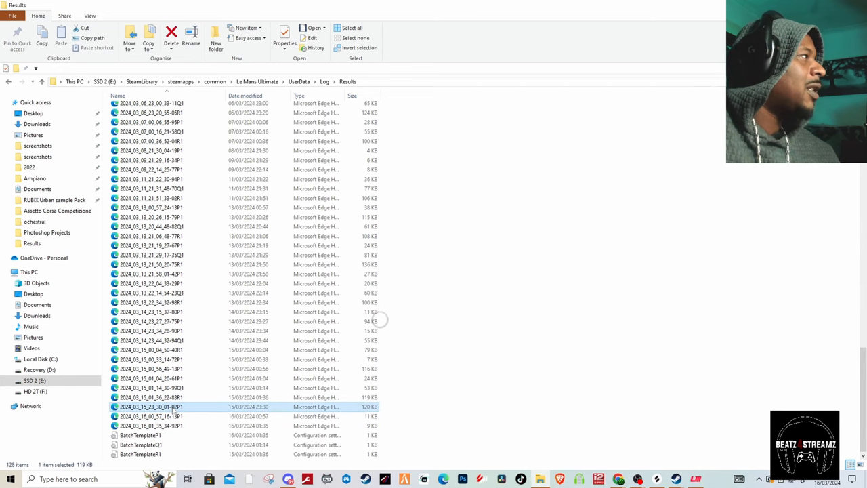
pyautogui.doubleClick(151, 407)
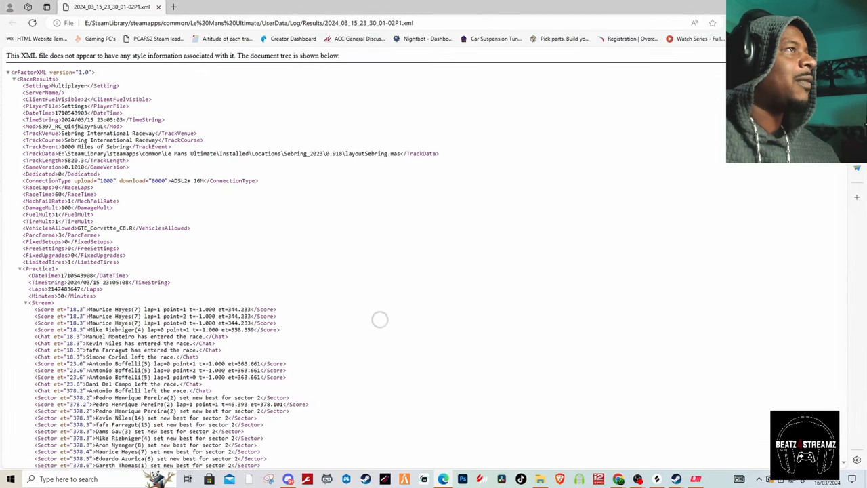
pyautogui.scroll(-3)
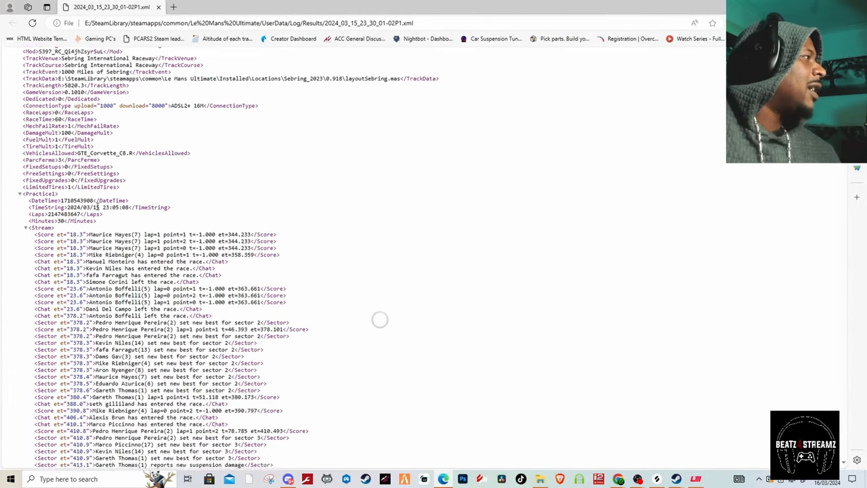
pyautogui.scroll(-3)
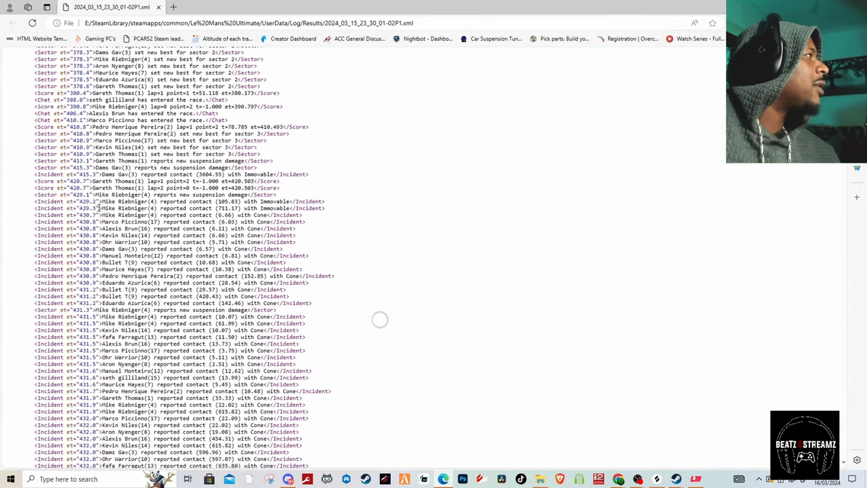
pyautogui.scroll(-3)
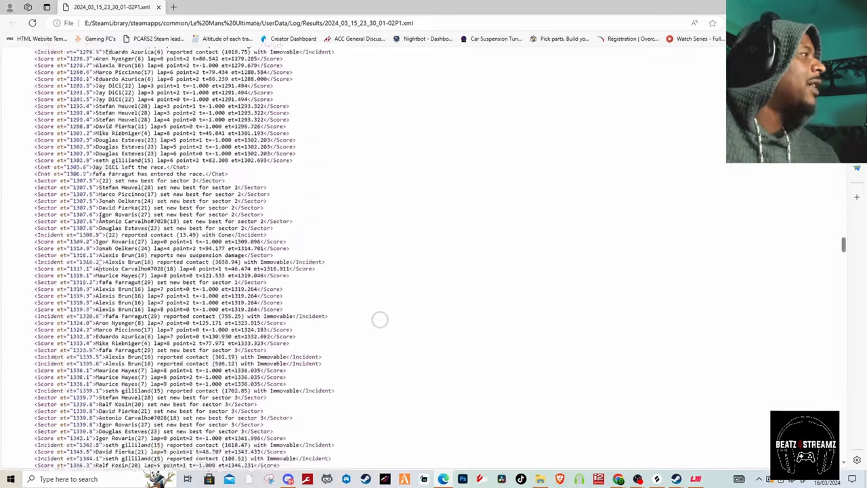
pyautogui.scroll(-3)
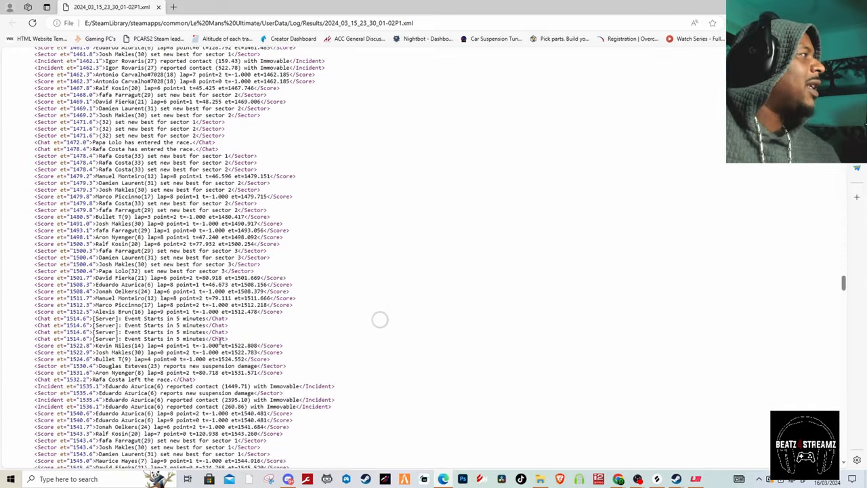
pyautogui.scroll(-3)
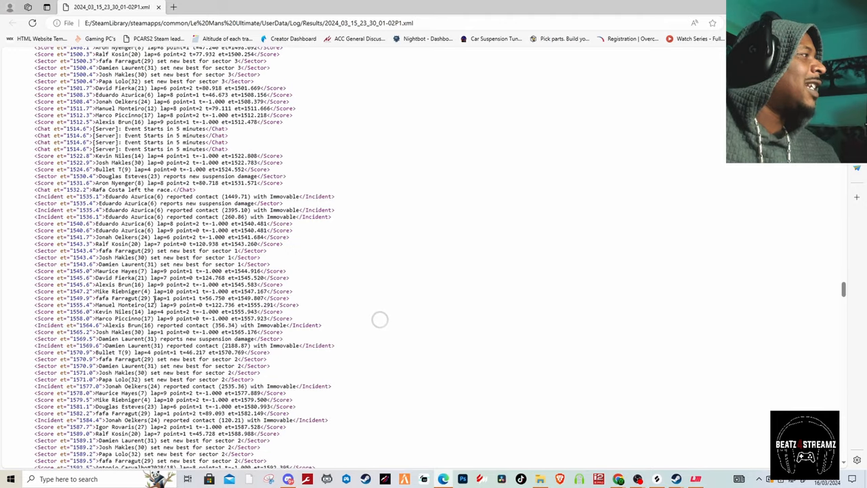
pyautogui.scroll(-3)
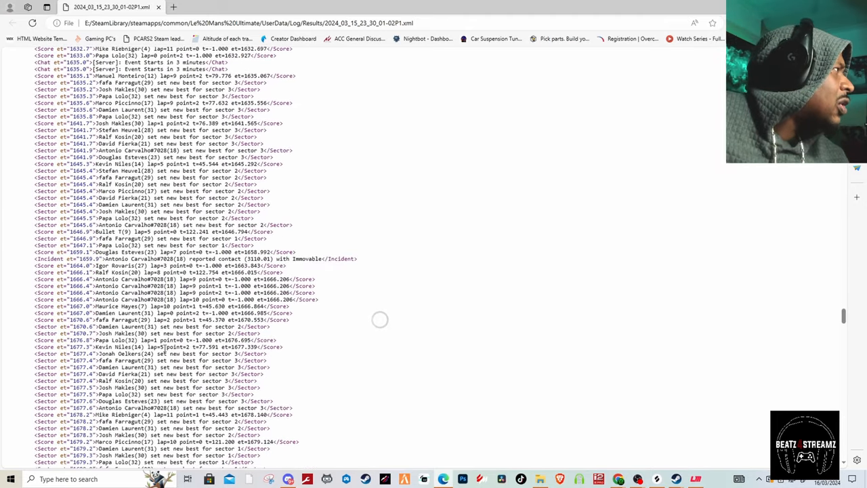
pyautogui.scroll(-3)
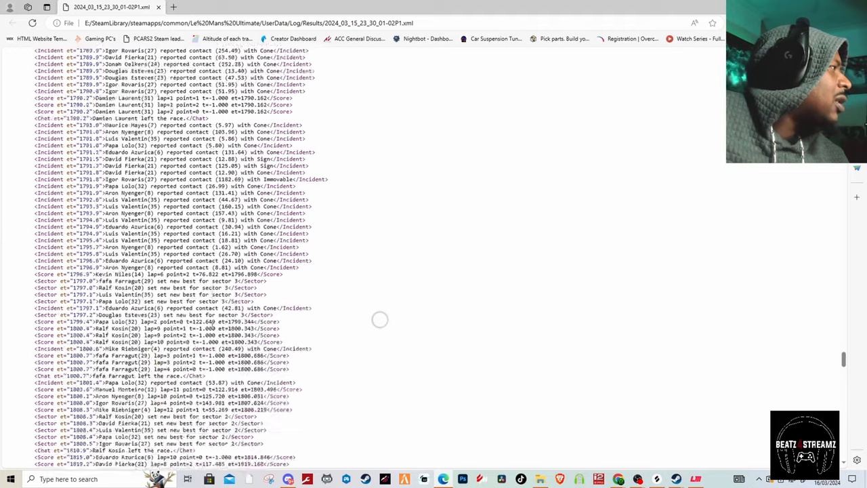
pyautogui.scroll(-3)
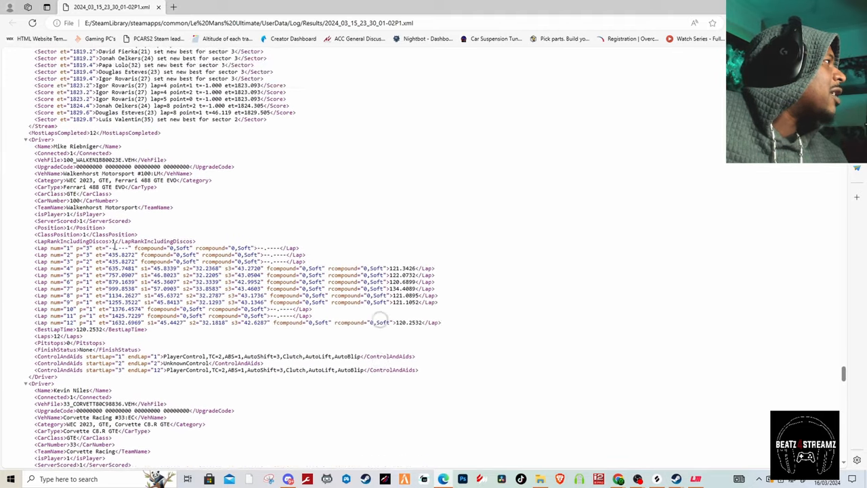
# - Scroll past further drivers' Lap, BestLapTime and ControlAndAids lines in the results XML
pyautogui.scroll(-3)
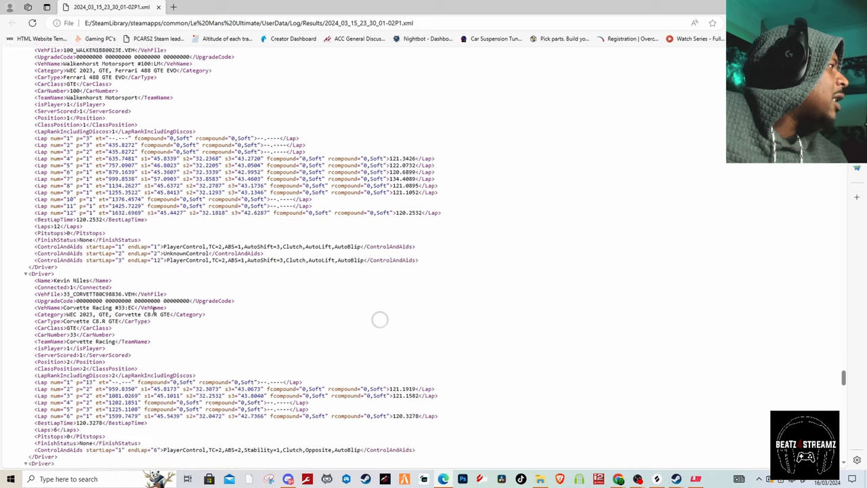
pyautogui.scroll(-3)
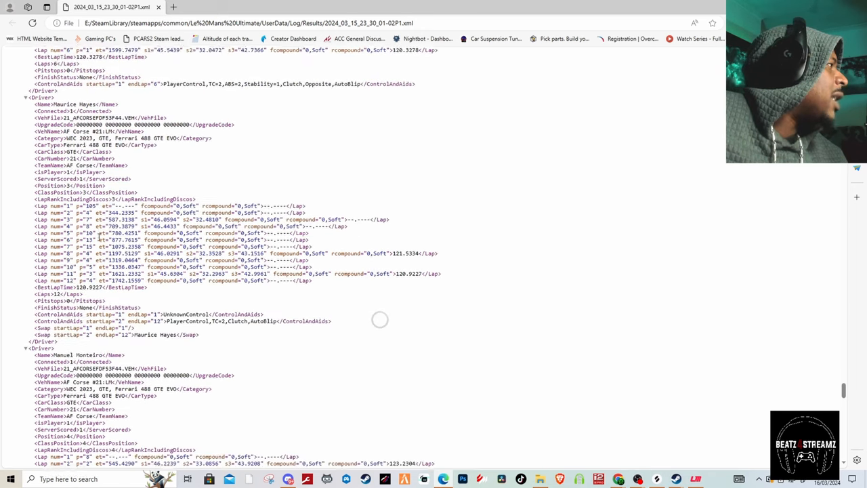
pyautogui.scroll(-3)
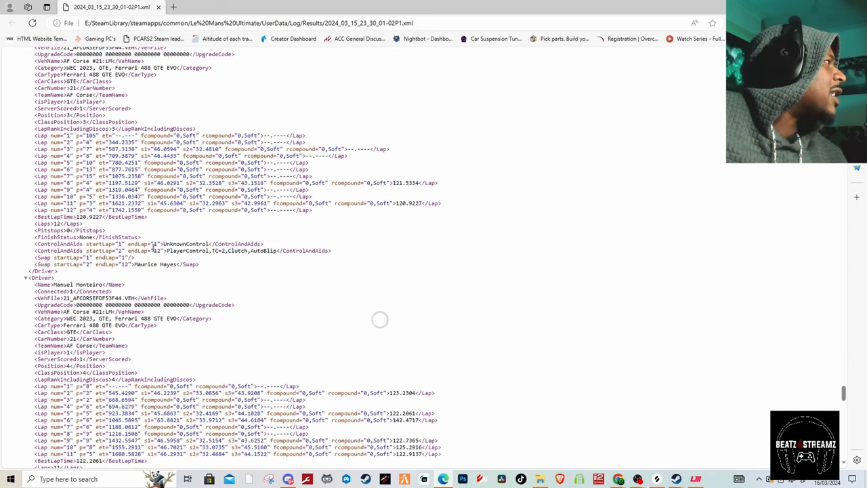
pyautogui.scroll(-3)
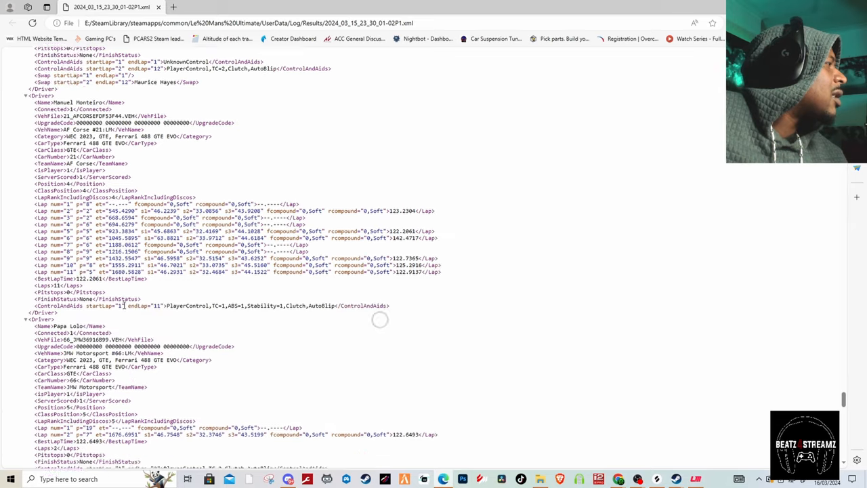
pyautogui.scroll(-3)
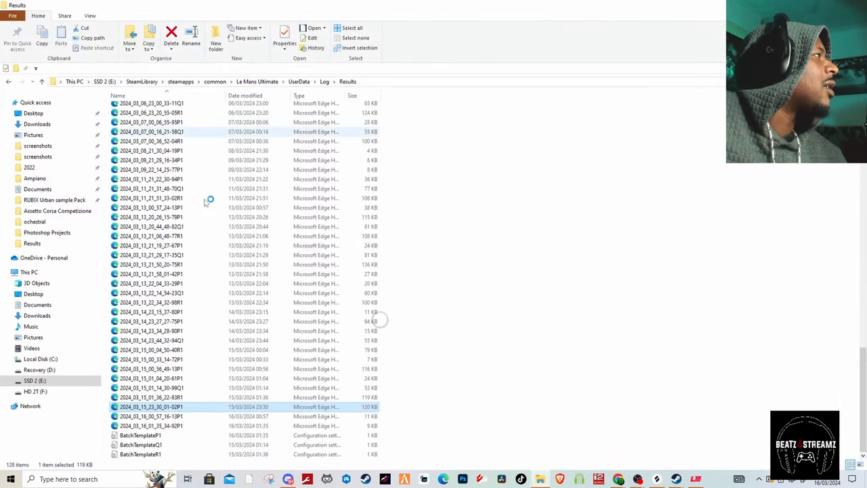
pyautogui.moveTo(156, 423)
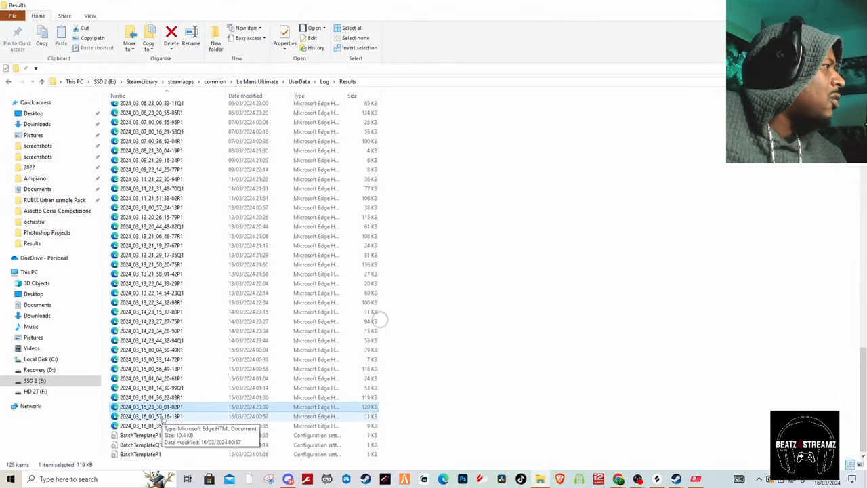
# - Open the 2024_03_16_00_57_16-13P1 practice file in Edge, glance through it, and close it
pyautogui.click(151, 416)
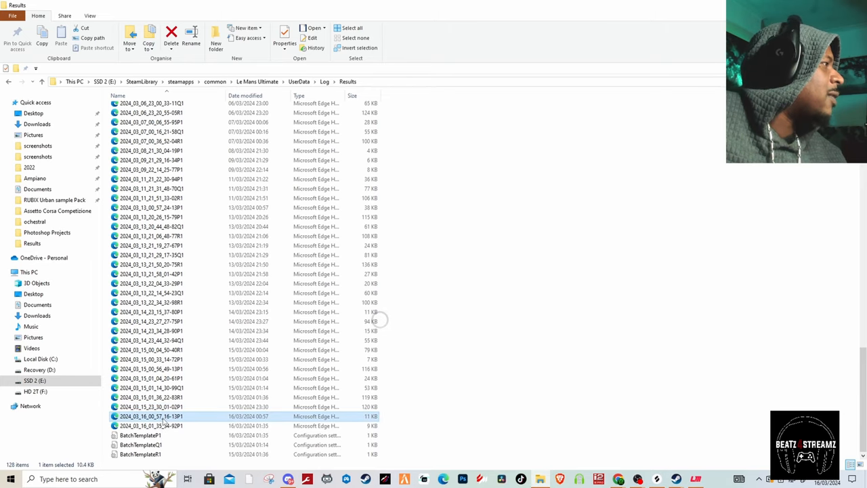
pyautogui.doubleClick(151, 416)
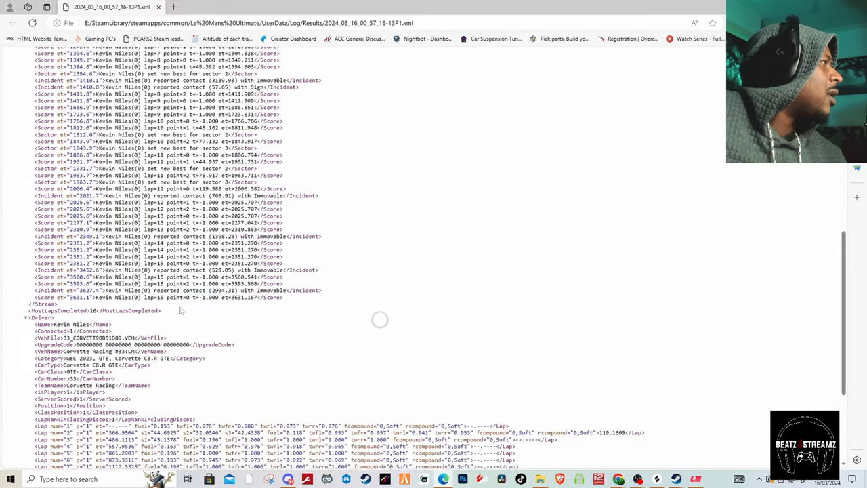
pyautogui.scroll(-3)
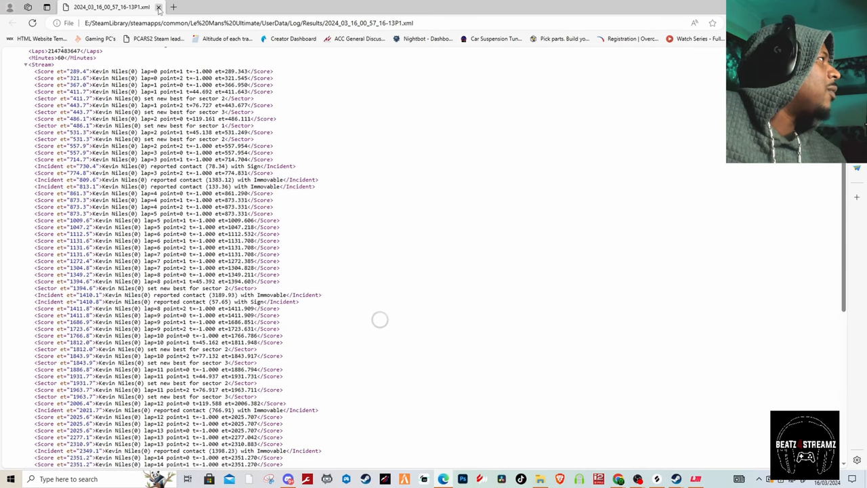
pyautogui.click(157, 7)
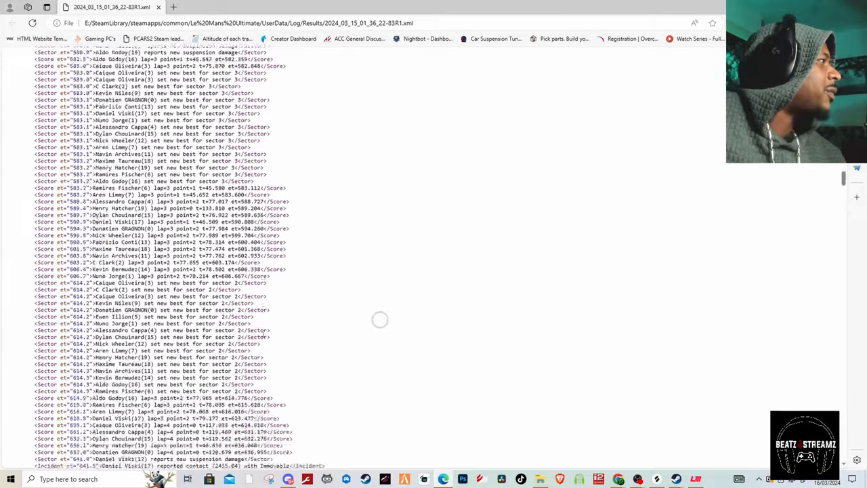
pyautogui.scroll(-3)
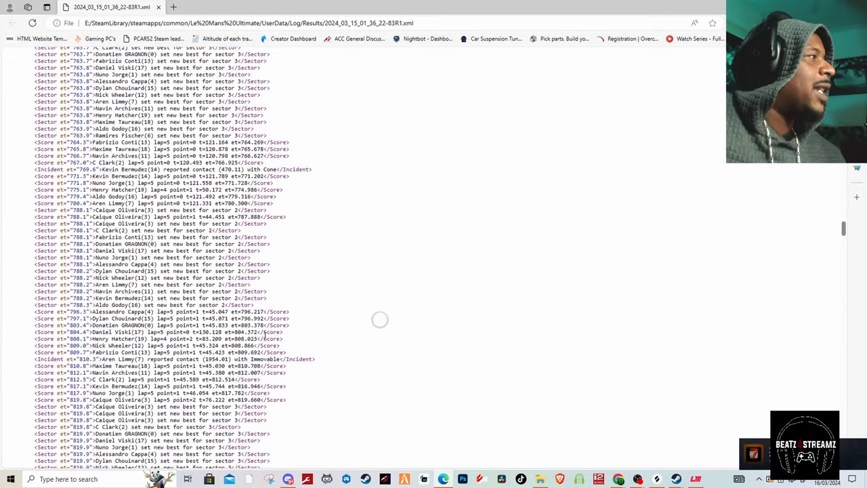
pyautogui.scroll(-3)
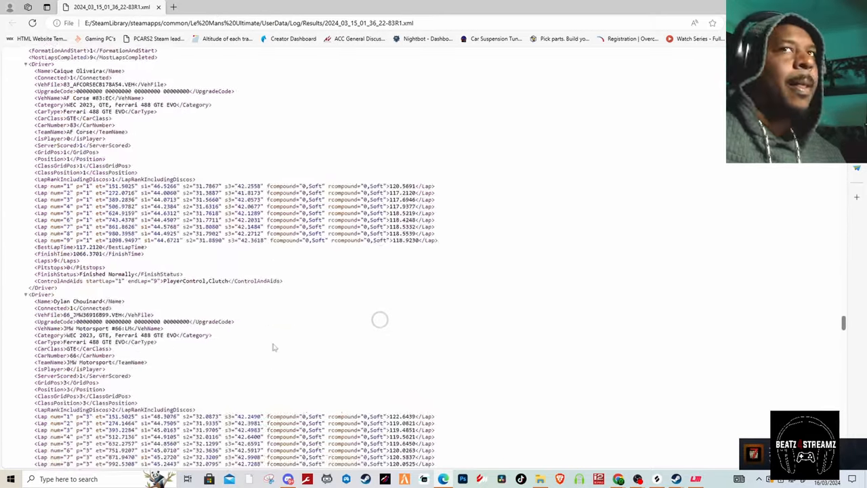
pyautogui.scroll(-3)
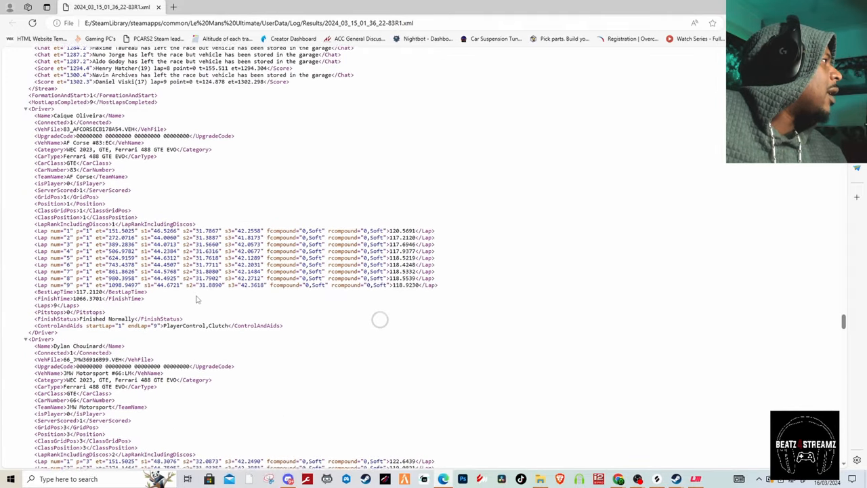
pyautogui.scroll(3)
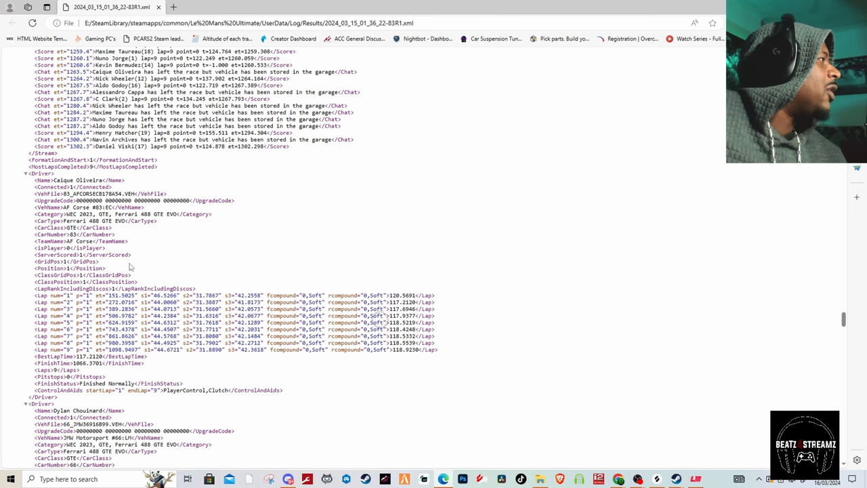
pyautogui.scroll(-3)
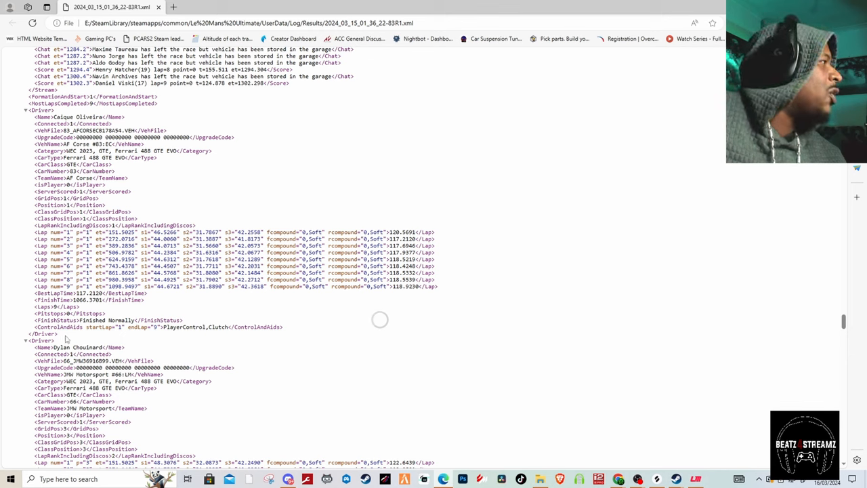
pyautogui.moveTo(90, 329)
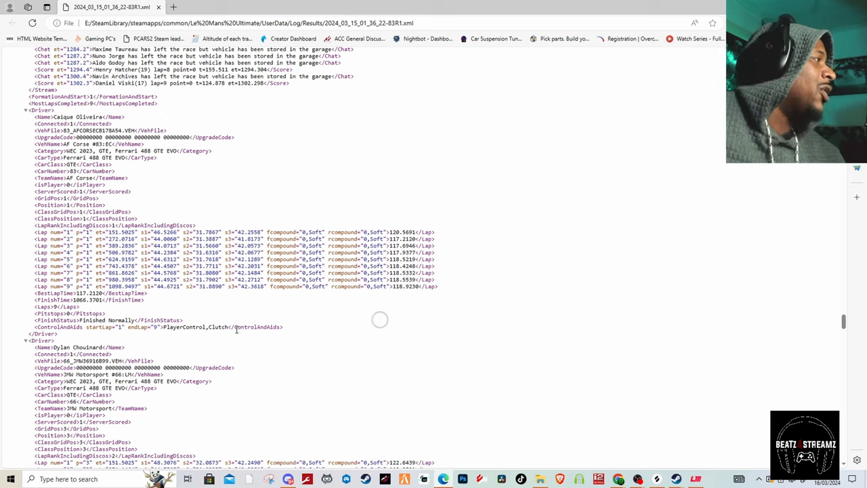
pyautogui.moveTo(227, 337)
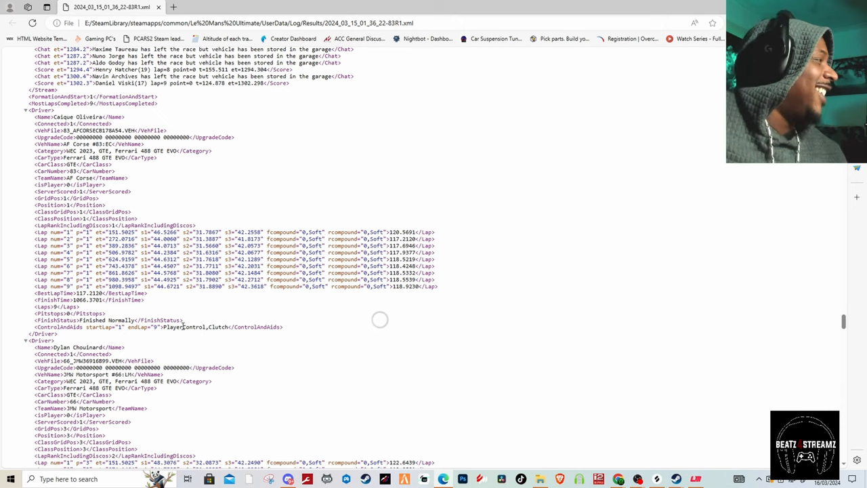
pyautogui.scroll(-3)
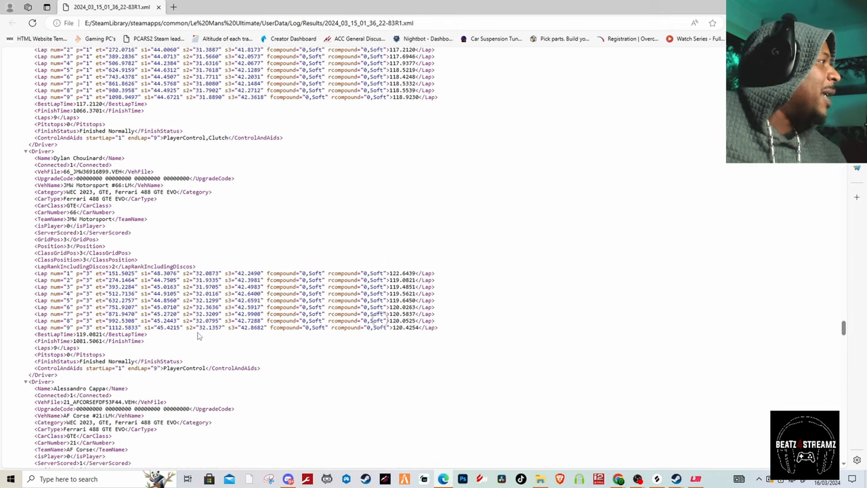
pyautogui.scroll(-3)
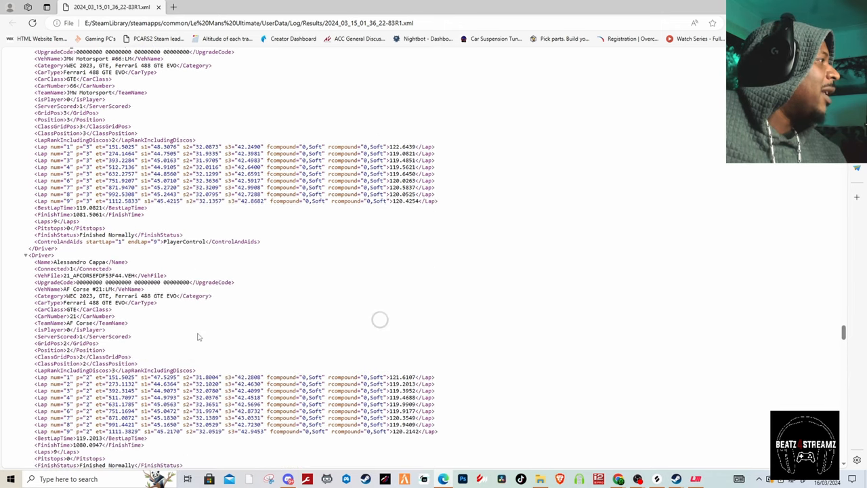
pyautogui.scroll(-3)
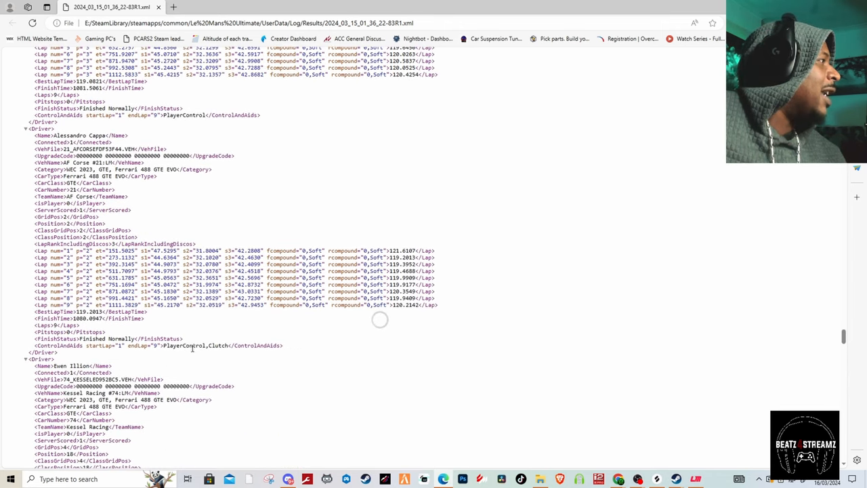
pyautogui.scroll(-3)
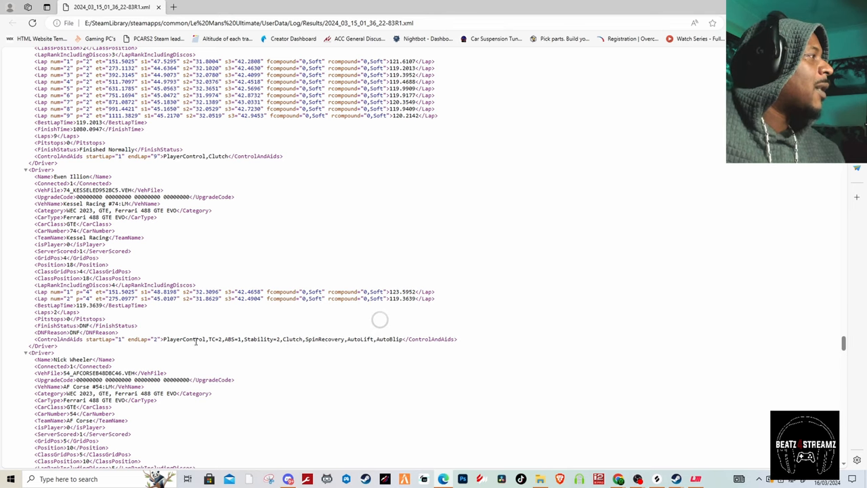
pyautogui.scroll(-3)
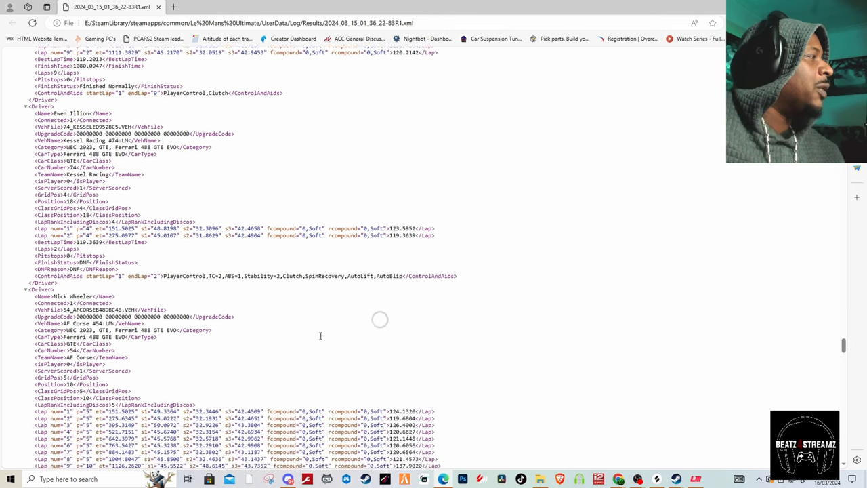
pyautogui.scroll(-3)
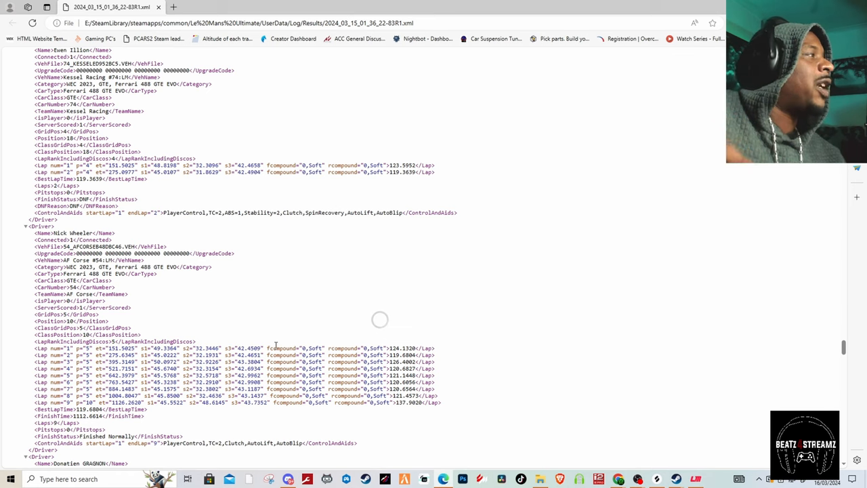
pyautogui.moveTo(161, 433)
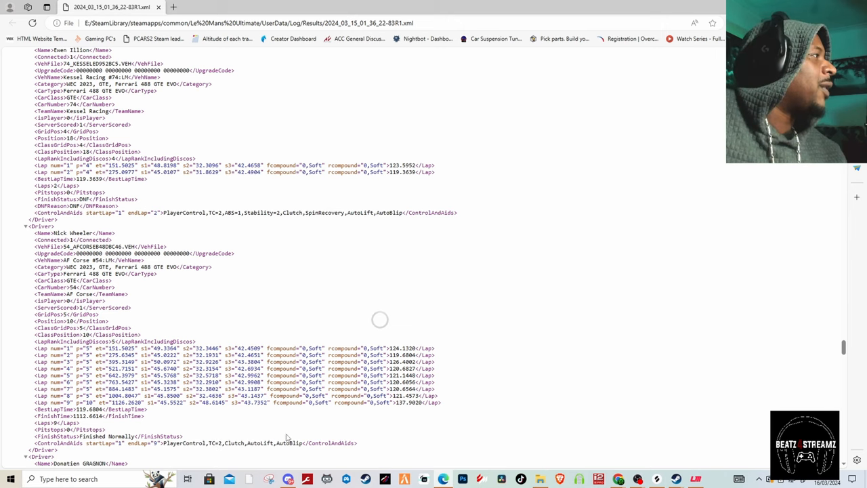
pyautogui.moveTo(246, 414)
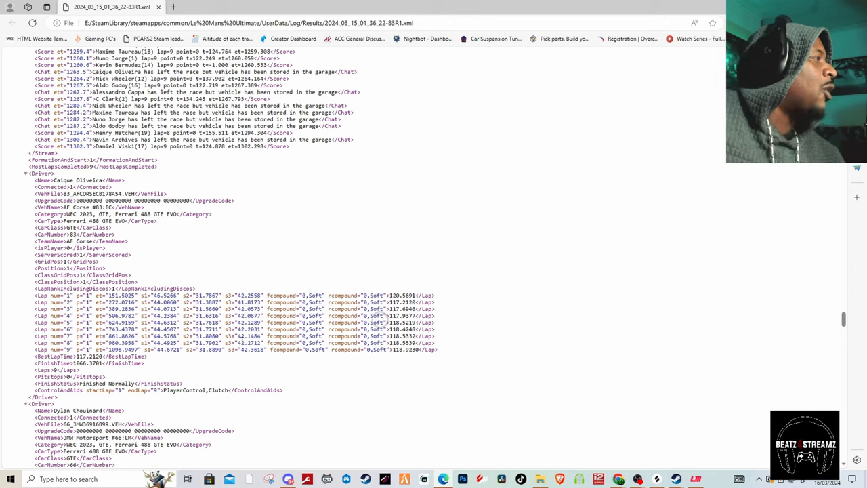
pyautogui.moveTo(243, 331)
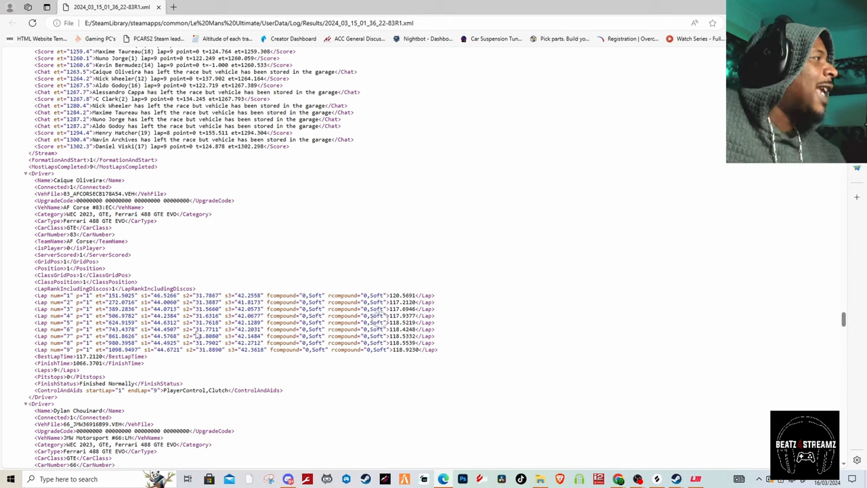
pyautogui.moveTo(197, 335)
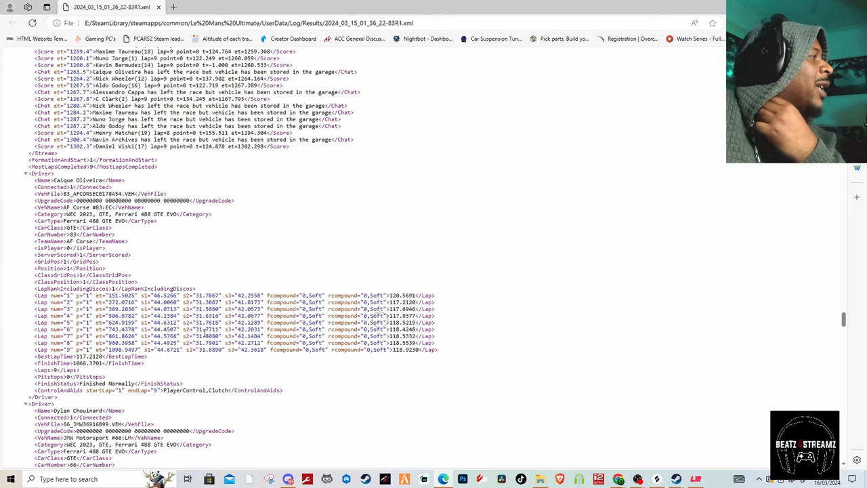
pyautogui.moveTo(208, 380)
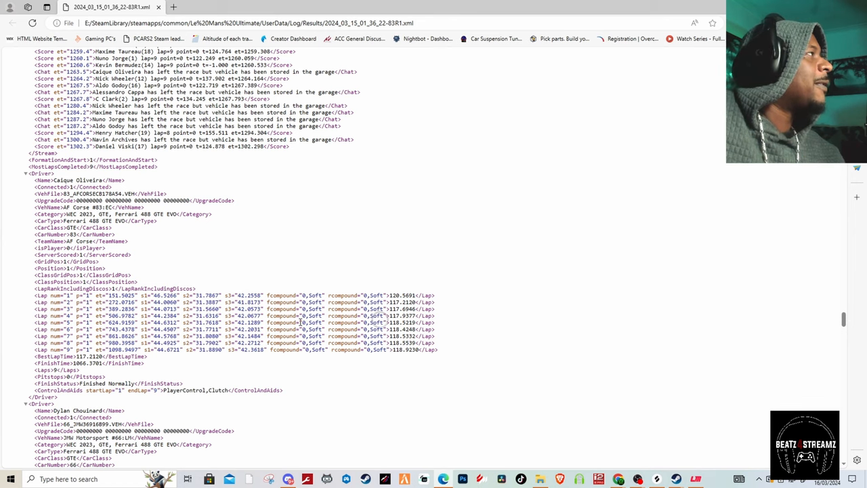
pyautogui.scroll(-3)
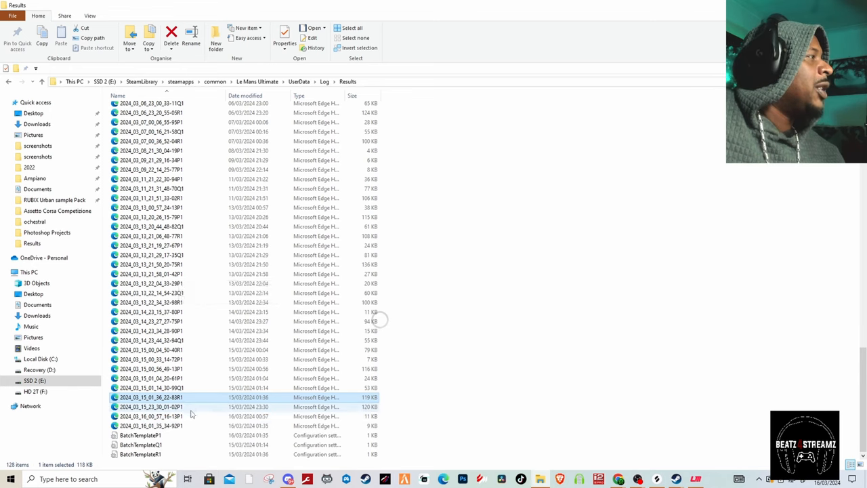
pyautogui.moveTo(182, 360)
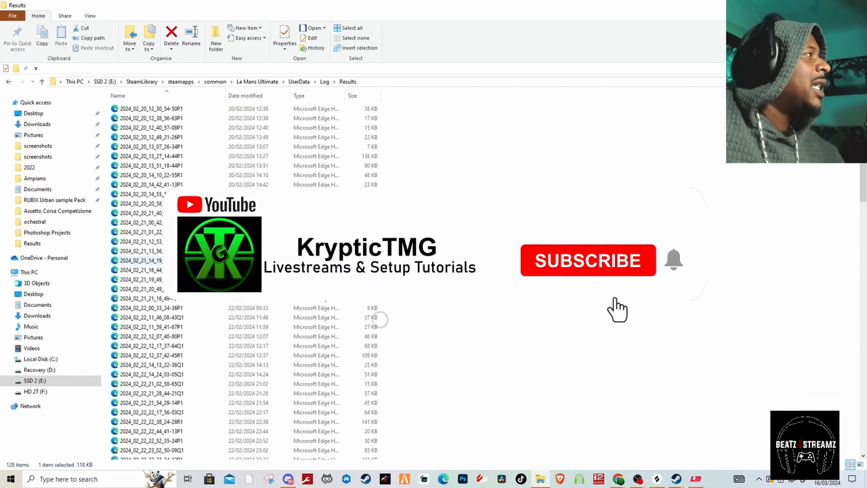
# - Select the 118 KB February 2024 race result file in the Results folder list
pyautogui.click(588, 260)
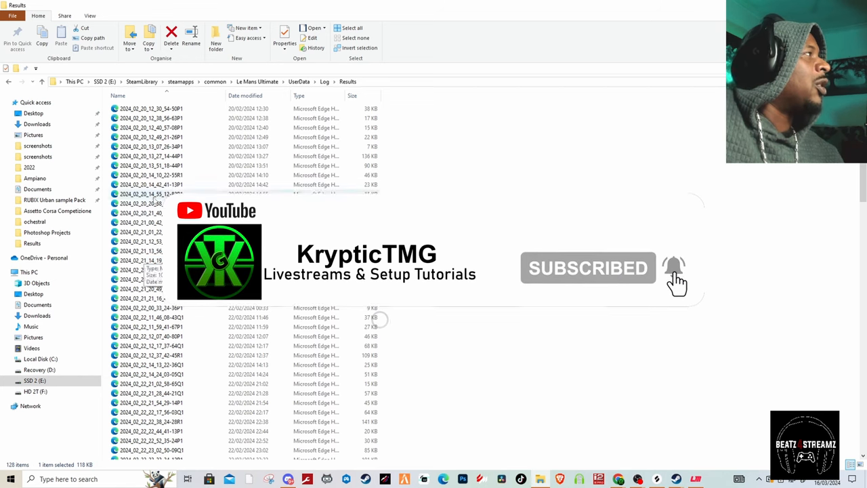